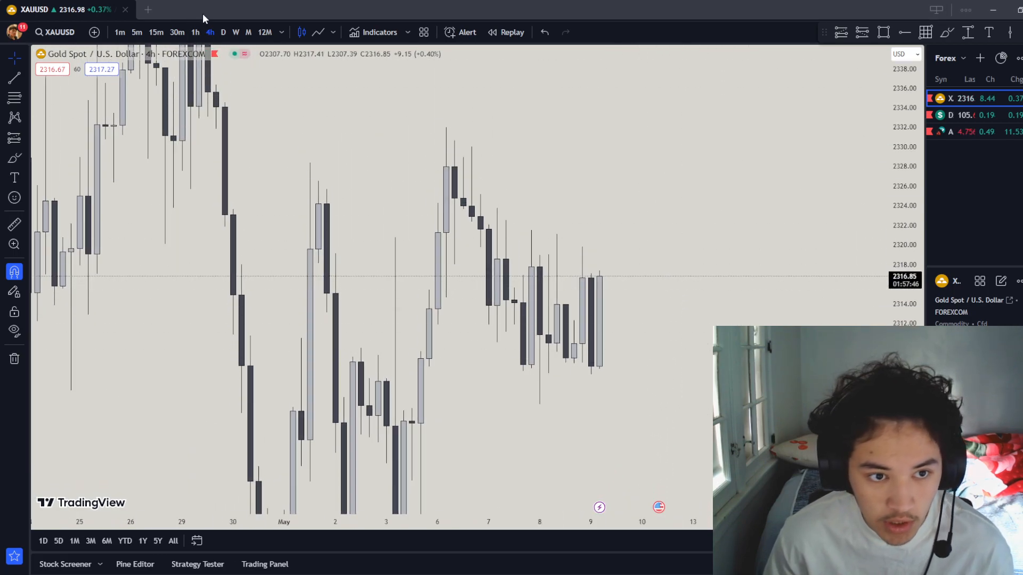
On the 4-hour XAU/USD chart, mark four BuySide liquidity rays at the recent swing highs.
click(195, 32)
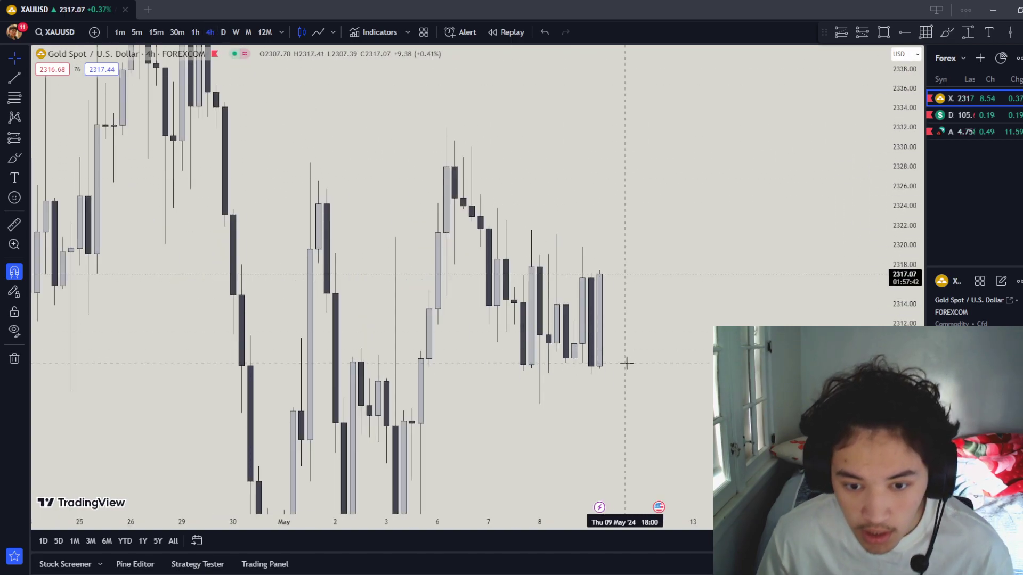
mouse_move(621, 389)
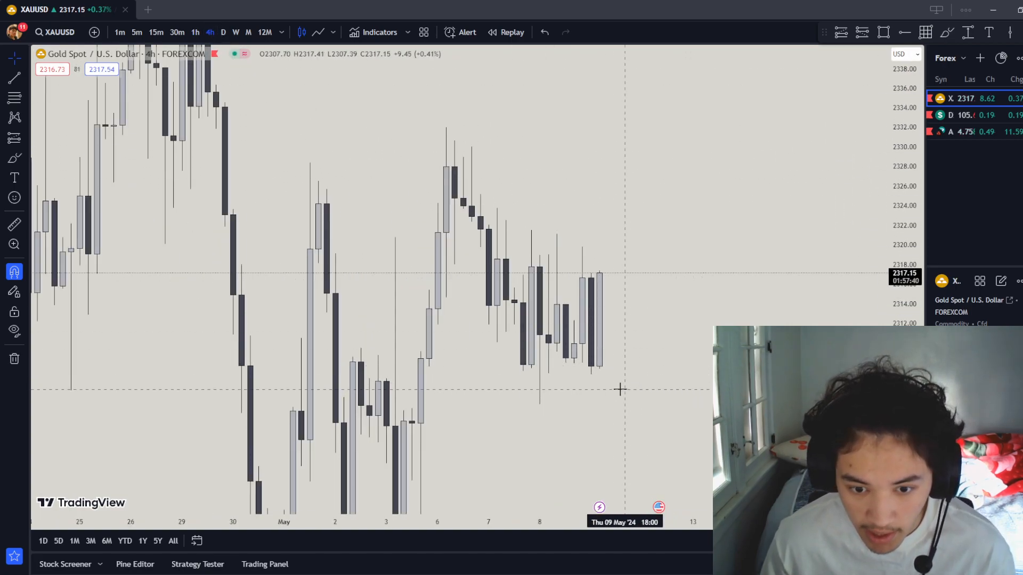
mouse_move(600, 226)
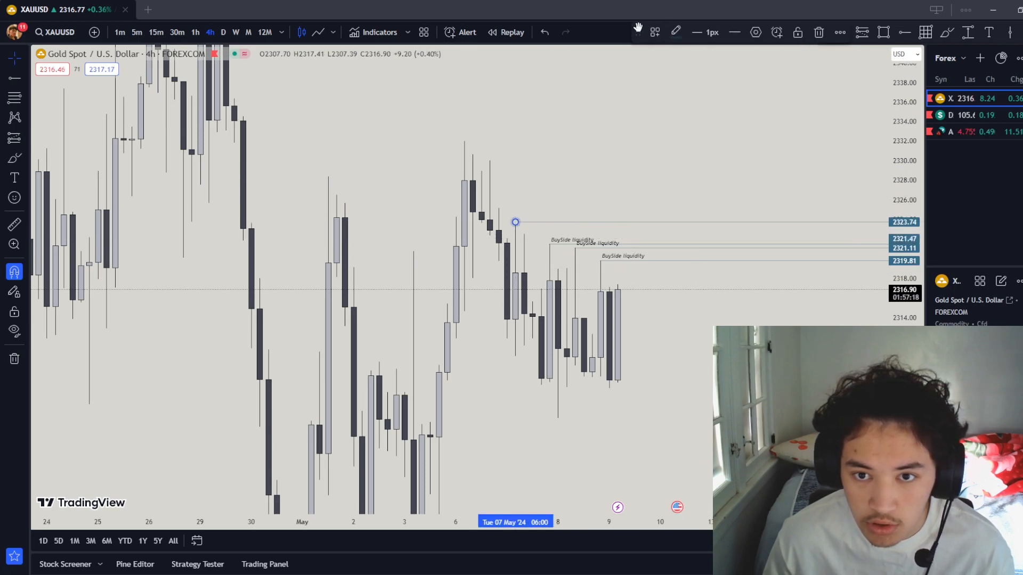
mouse_move(625, 156)
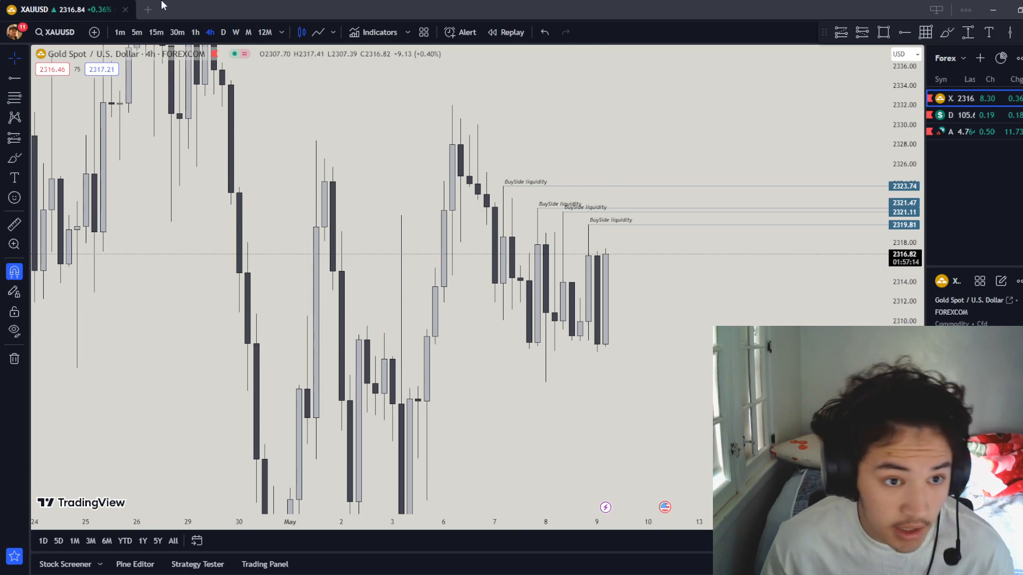
Switch gold to 1-hour candles and draw two 'SellSide Liquidity' rays under the swing lows.
click(195, 32)
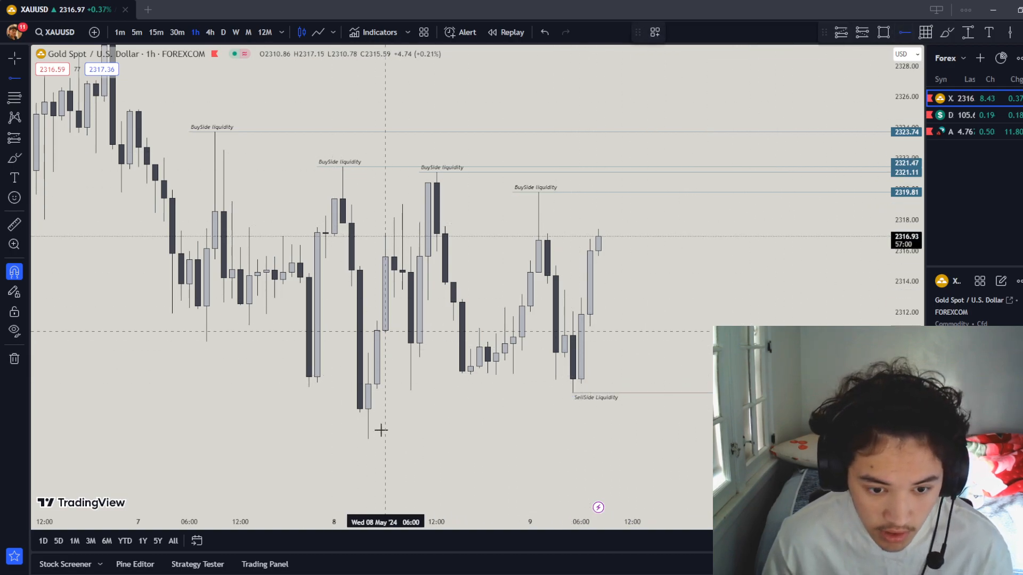
click(655, 32)
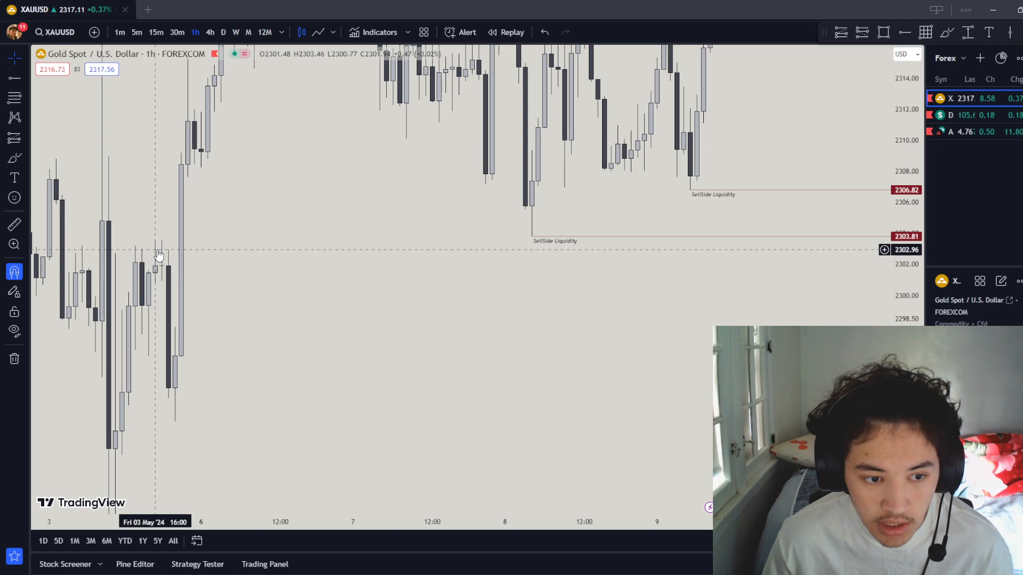
mouse_move(188, 258)
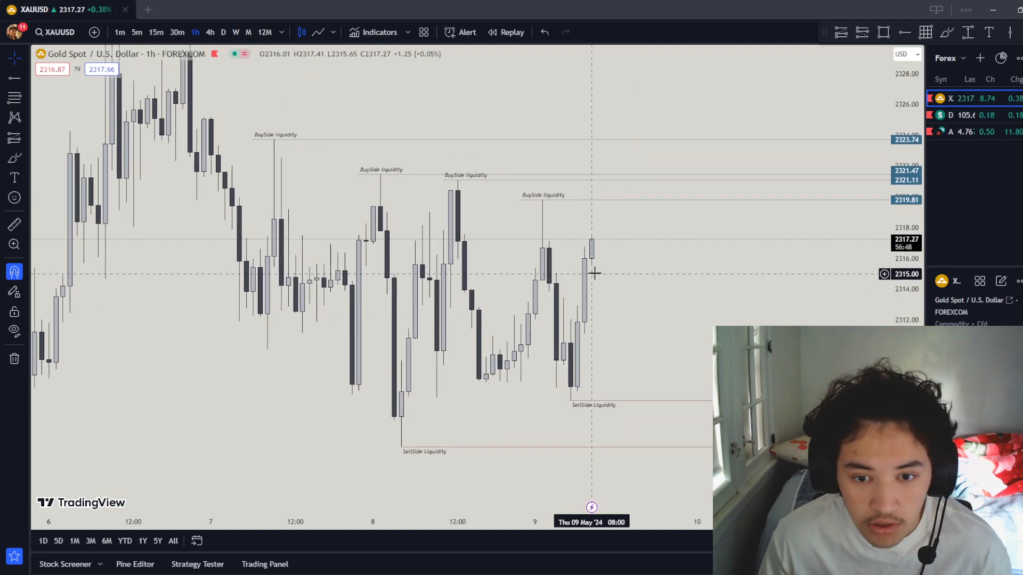
Put gold on 30-minute candles, add red dashed session markers, and shade below 2319.81.
click(176, 32)
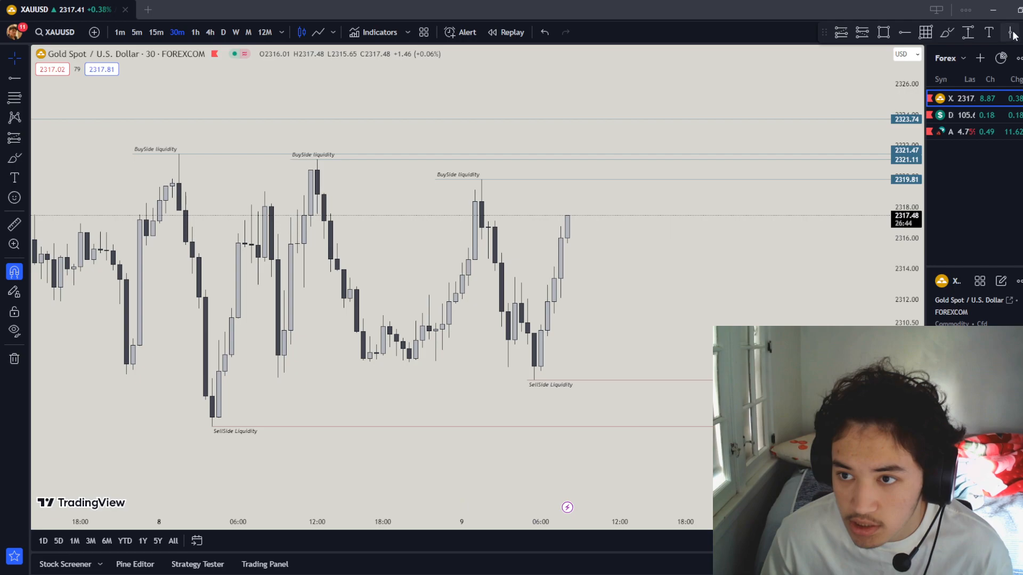
mouse_move(566, 215)
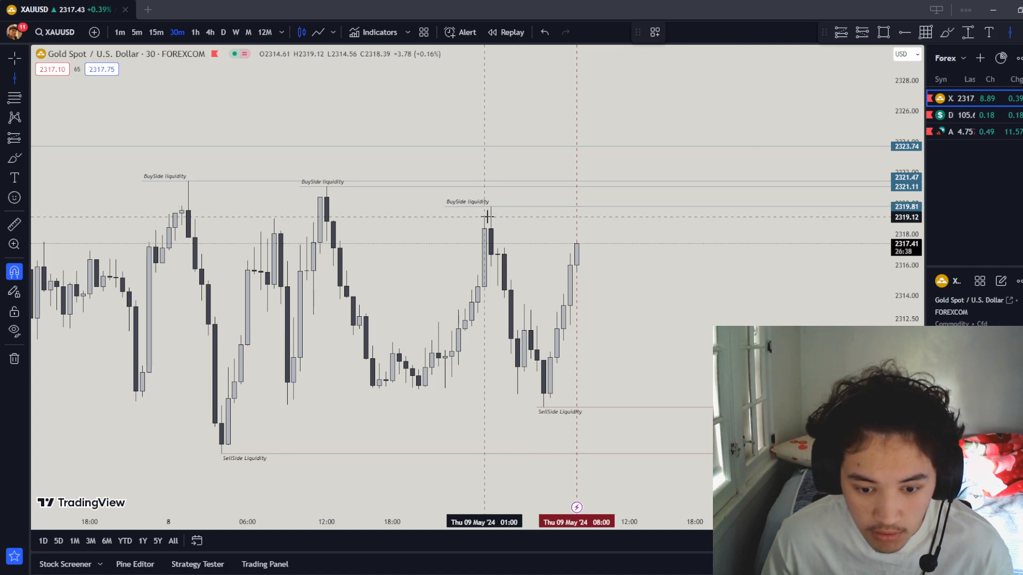
mouse_move(508, 235)
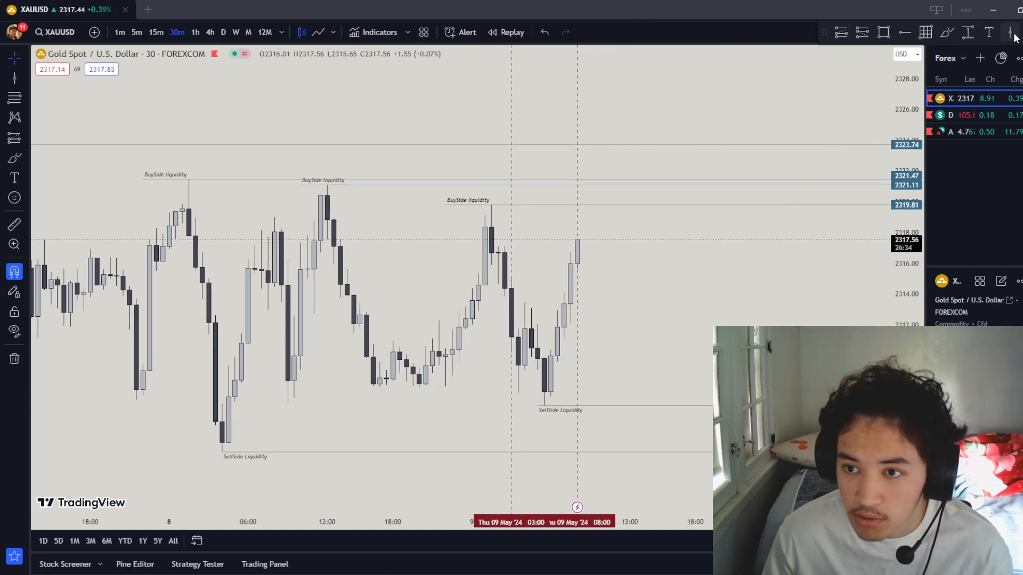
mouse_move(395, 245)
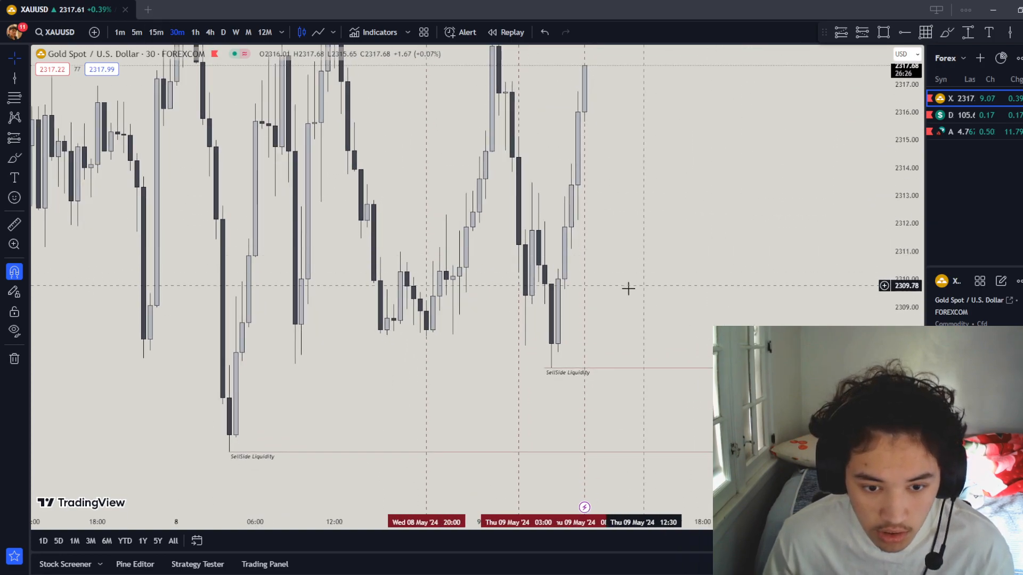
mouse_move(449, 302)
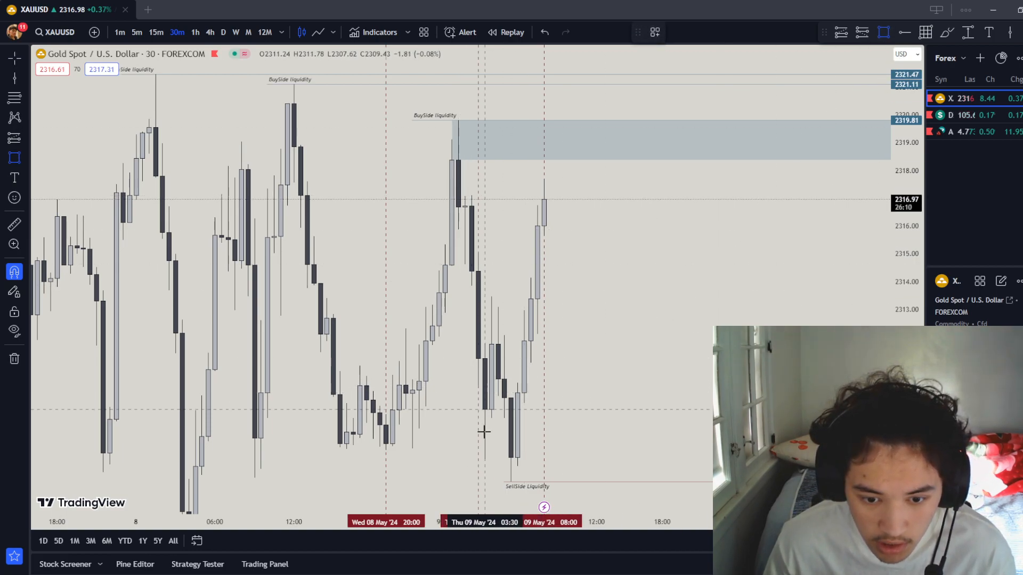
Draw a shaded rectangle at the recent swing low beside the SellSide Liquidity label.
click(510, 456)
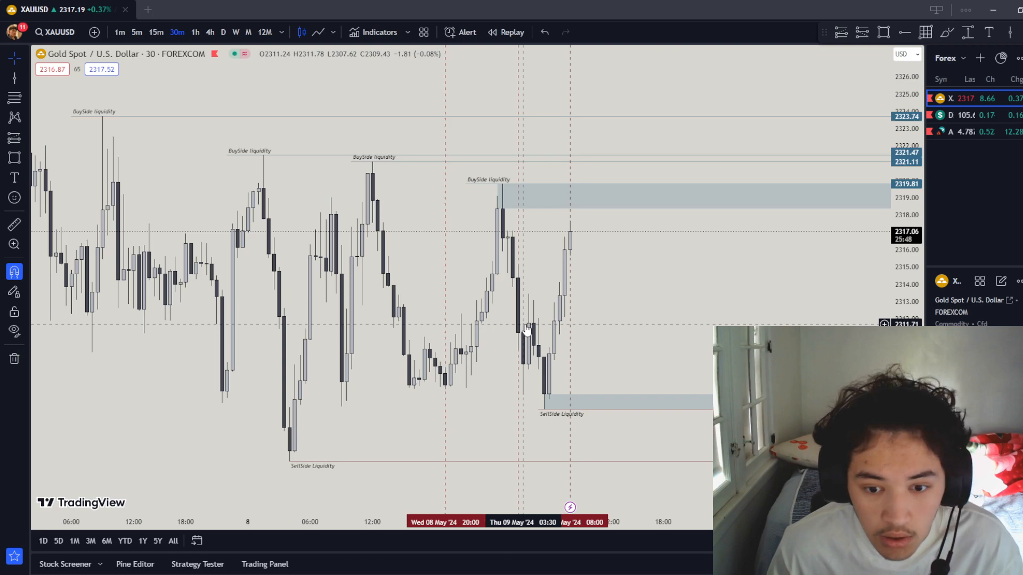
mouse_move(526, 312)
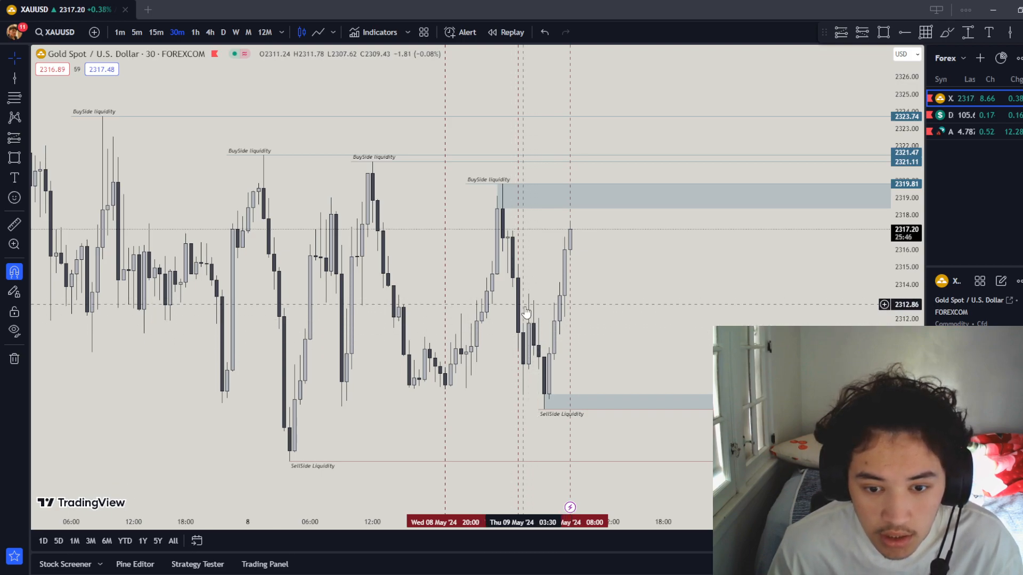
mouse_move(636, 354)
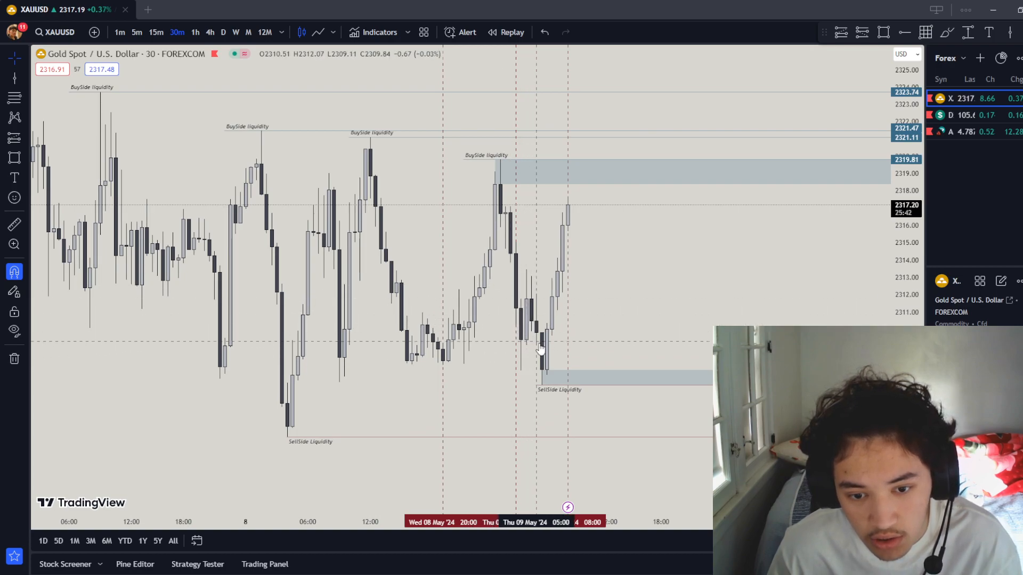
mouse_move(550, 308)
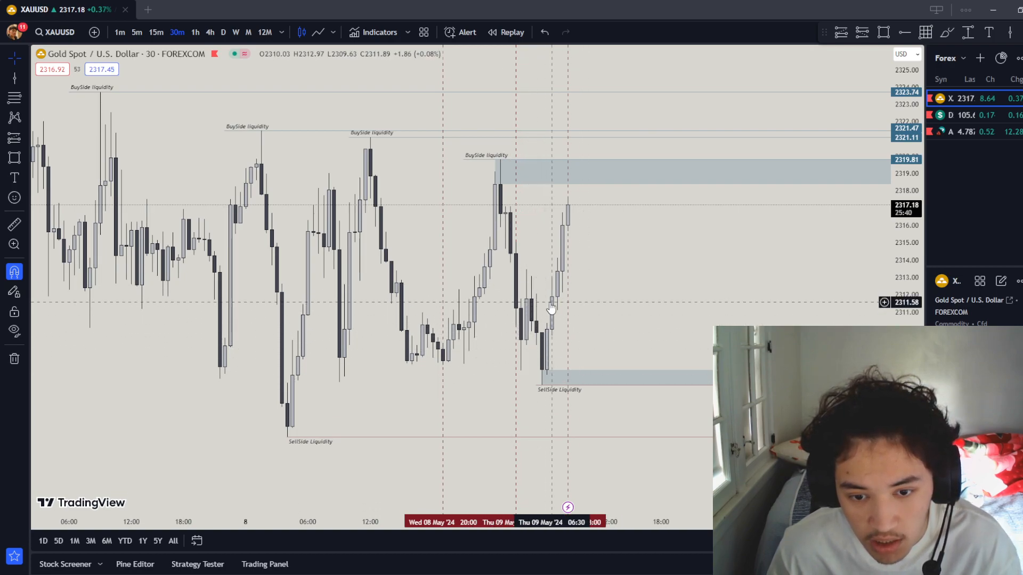
mouse_move(581, 390)
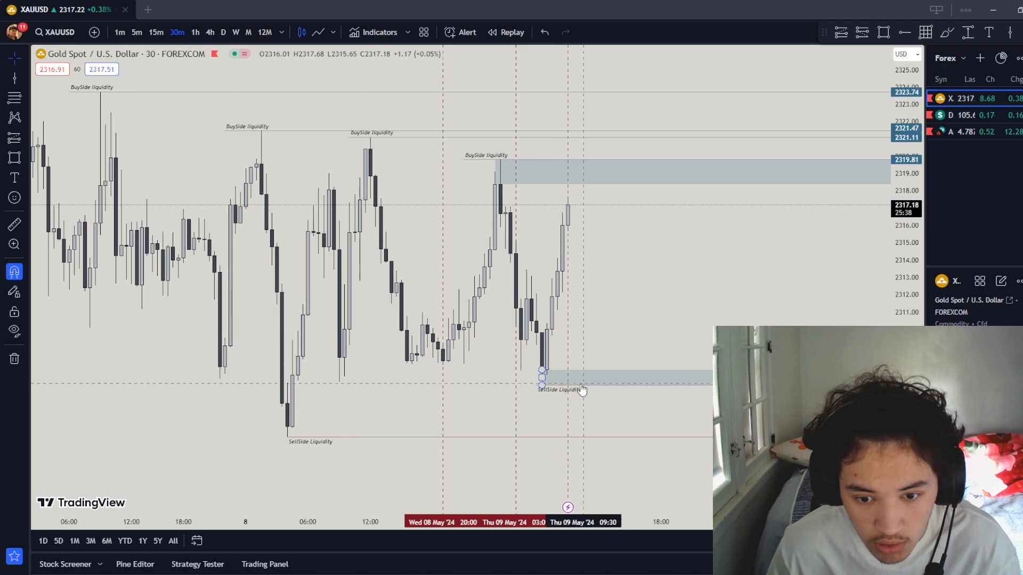
mouse_move(564, 392)
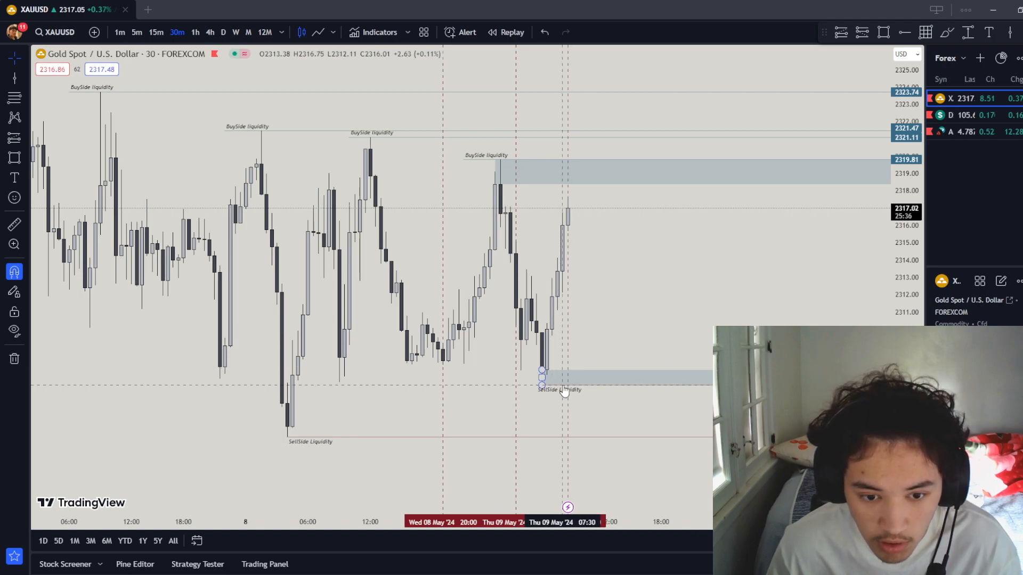
mouse_move(593, 332)
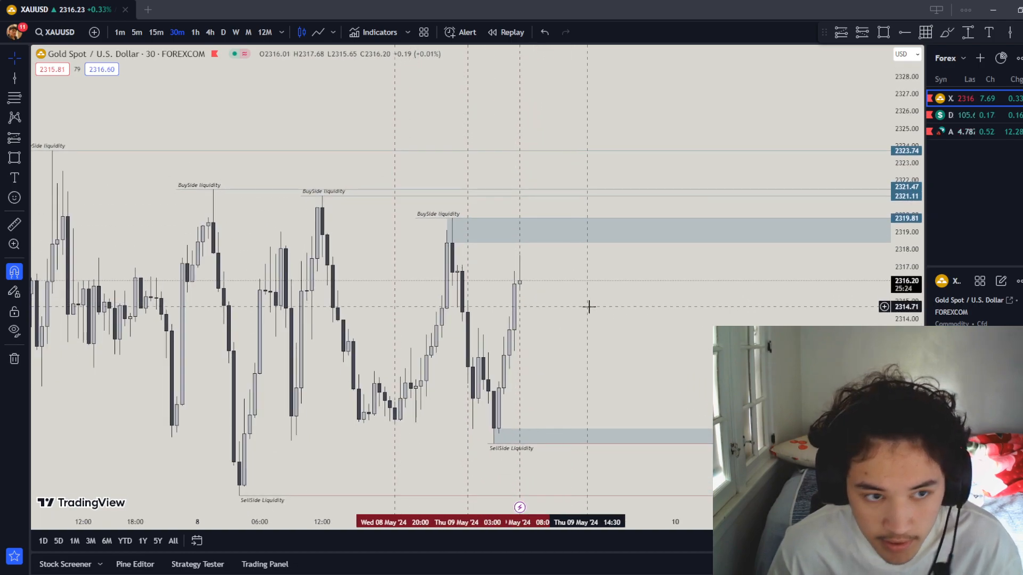
Review gold's liquidity levels on 15m, 30m and 1h candles, then bring up DXY.
click(155, 32)
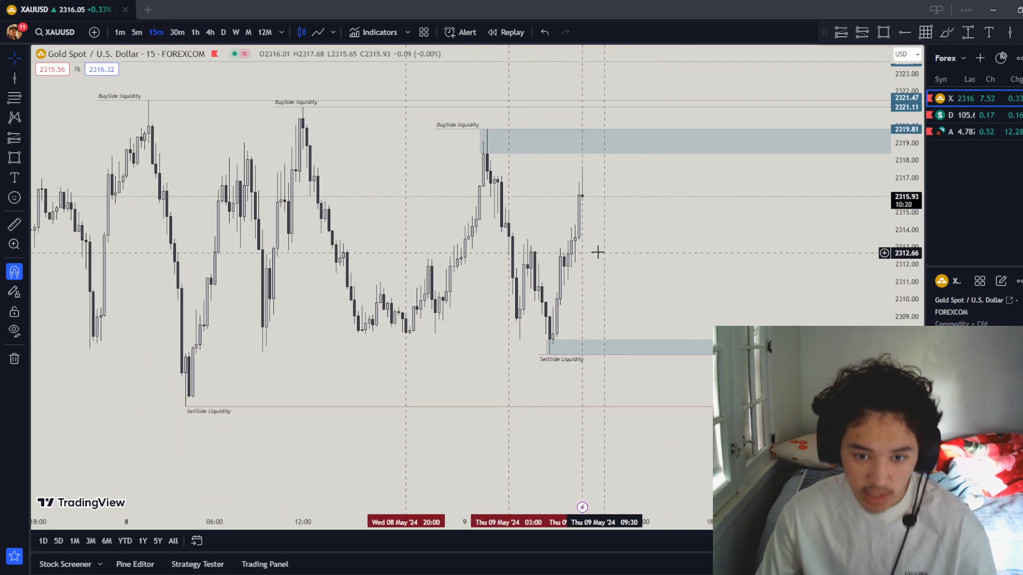
mouse_move(500, 291)
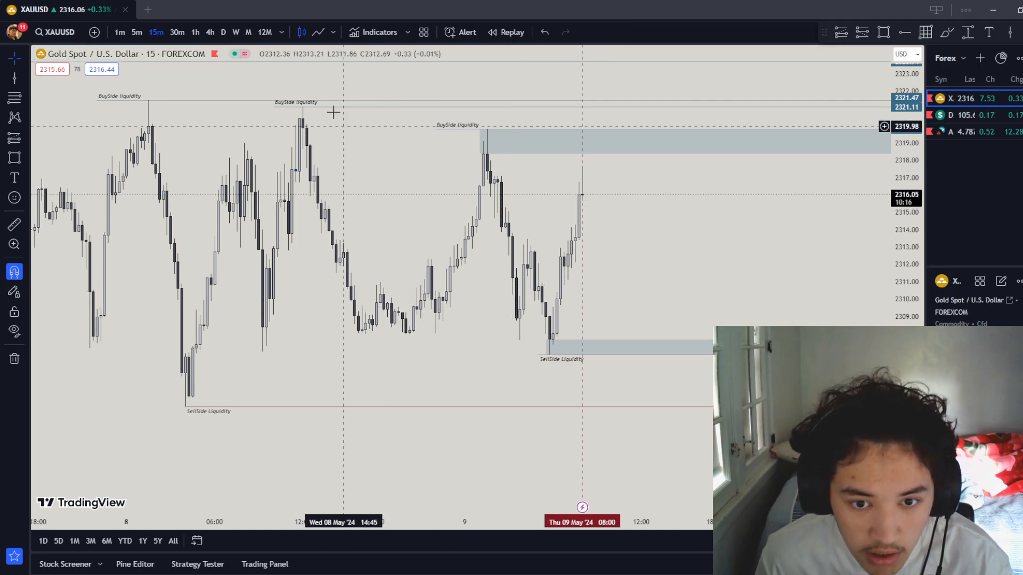
click(177, 32)
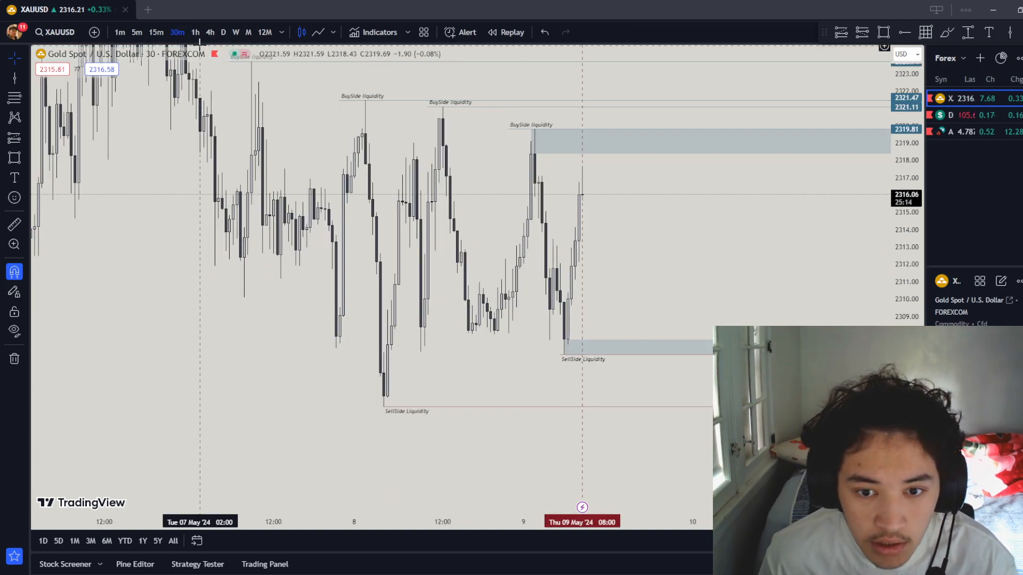
click(195, 32)
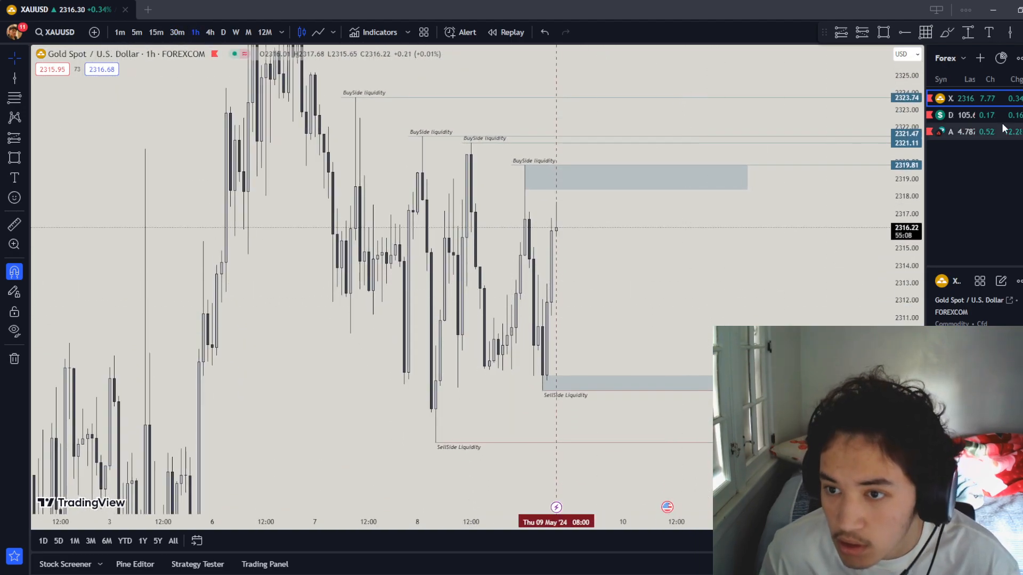
click(965, 116)
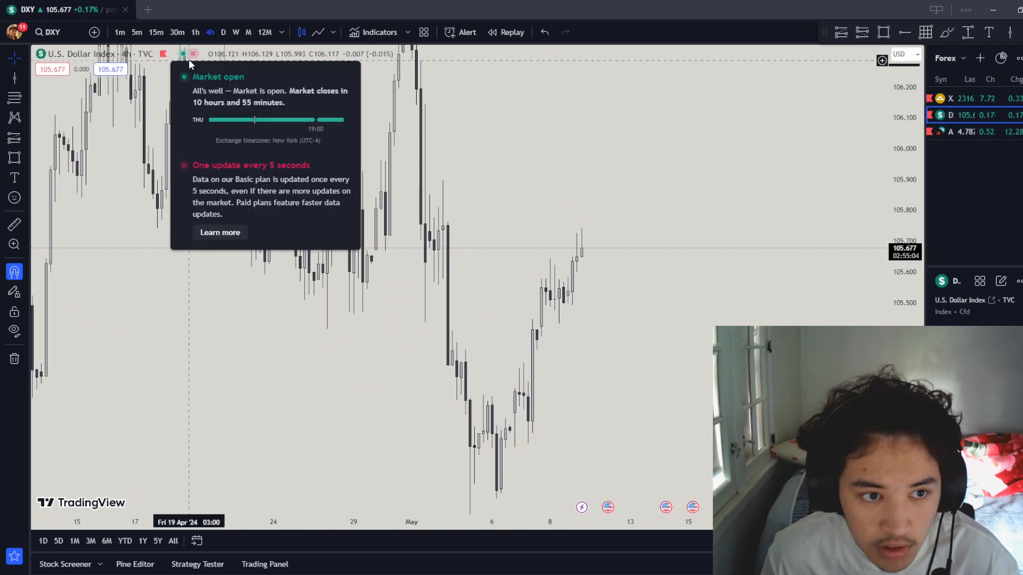
Show DXY on hourly candles and add two dashed levels below the 105.618 SellSide line.
click(195, 32)
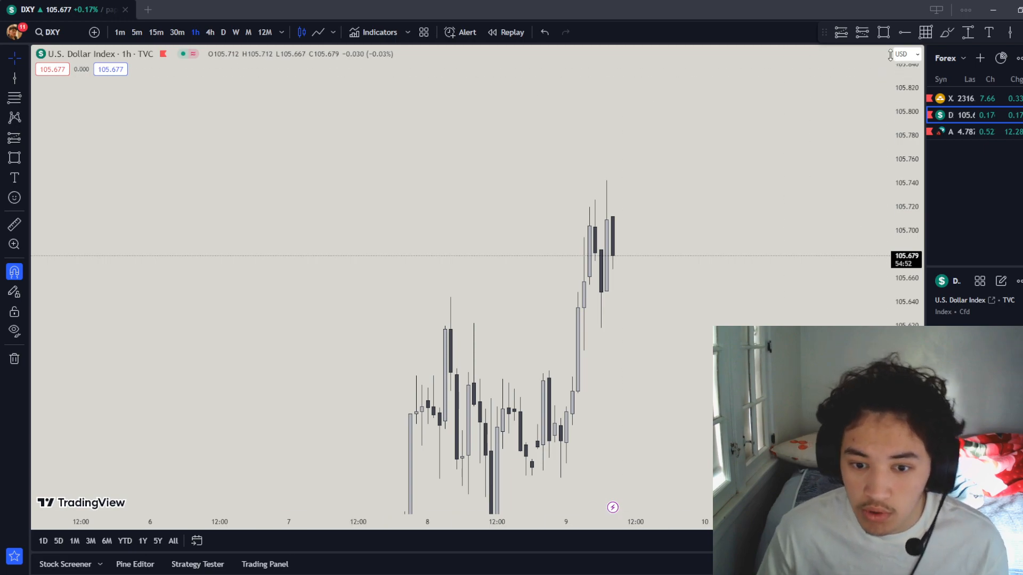
mouse_move(598, 326)
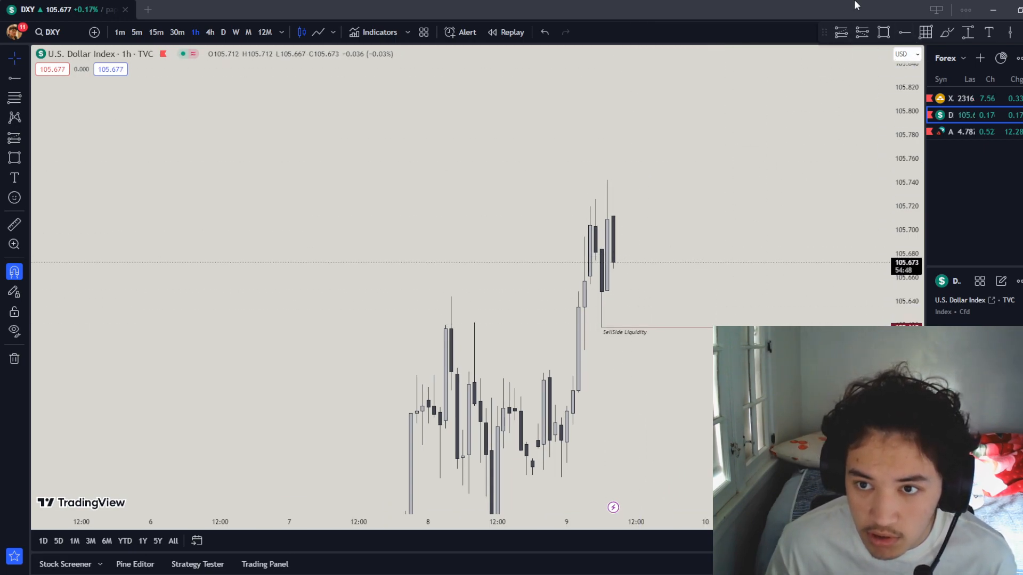
mouse_move(605, 172)
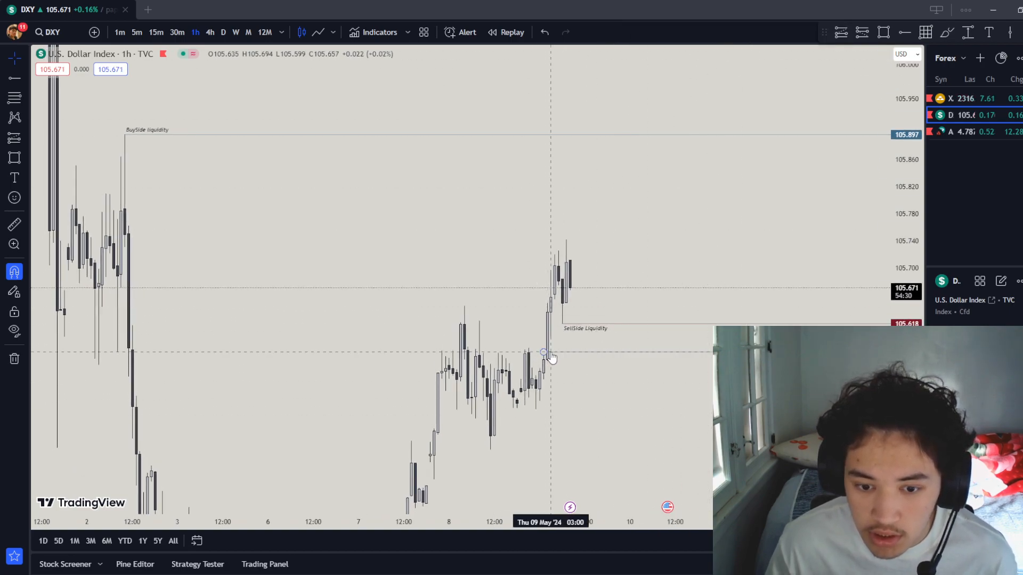
click(655, 32)
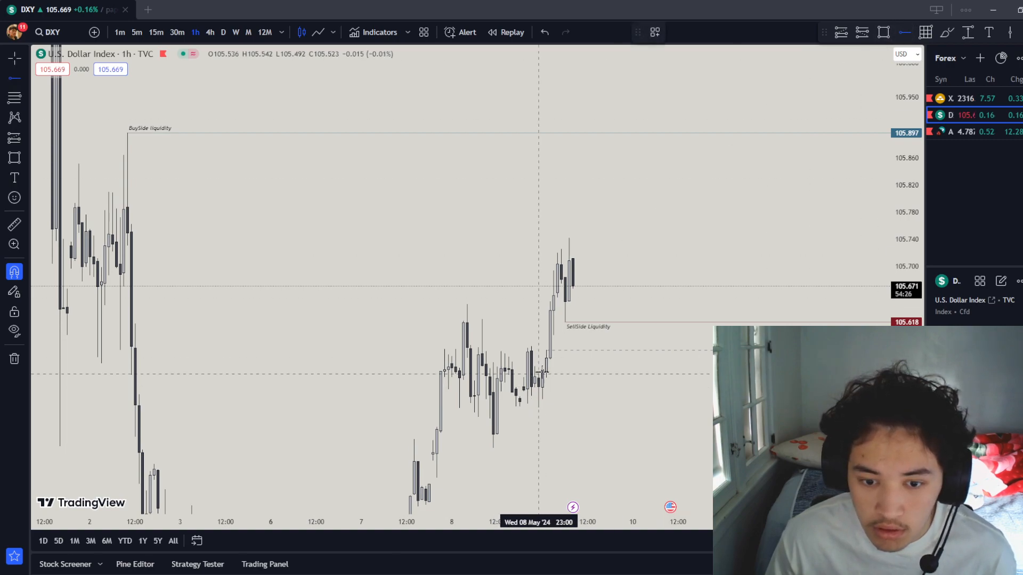
mouse_move(552, 336)
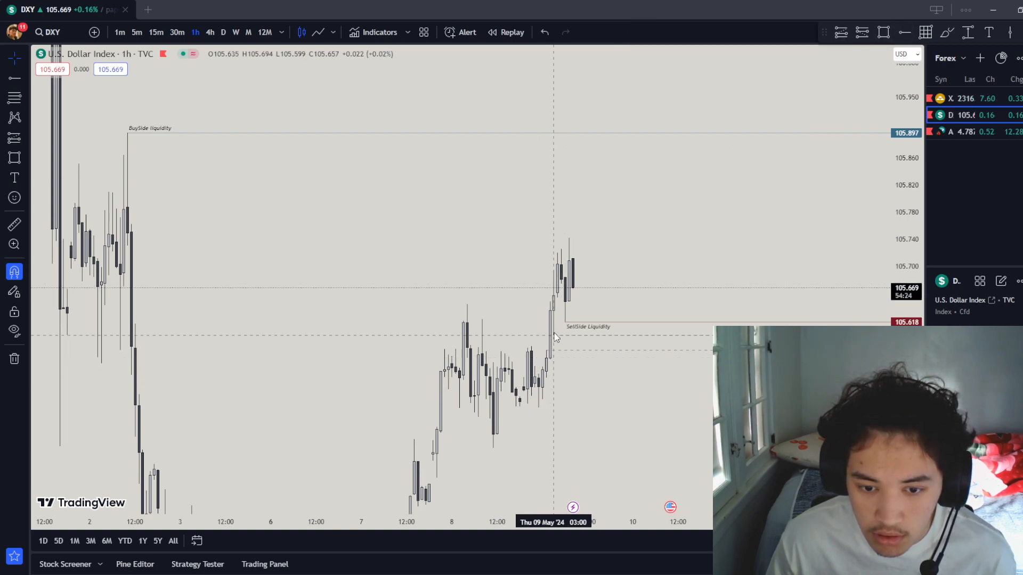
mouse_move(712, 261)
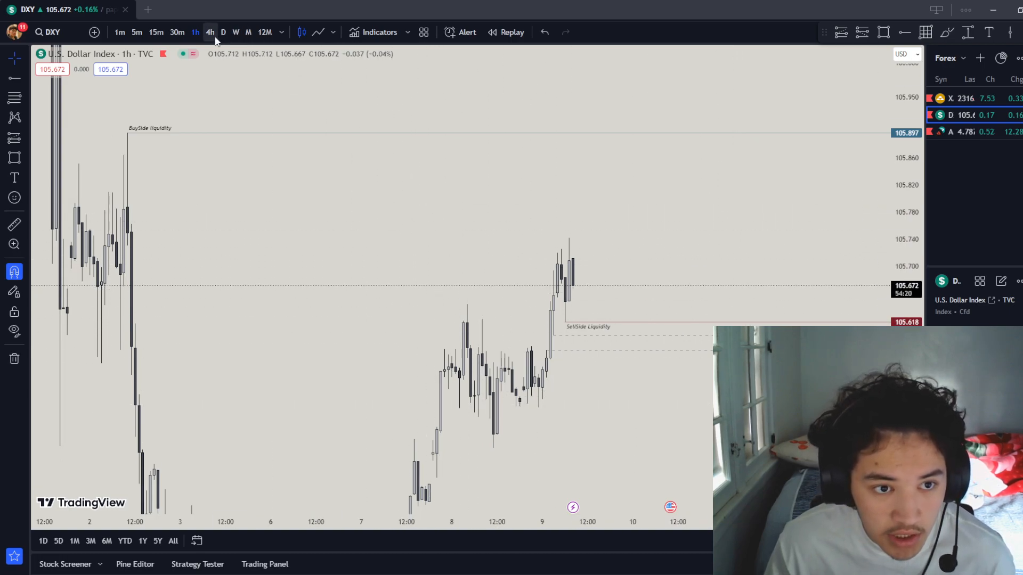
Shade the DXY consolidation on 4h, review it on 1h and 30m, then return to XAUUSD.
click(209, 32)
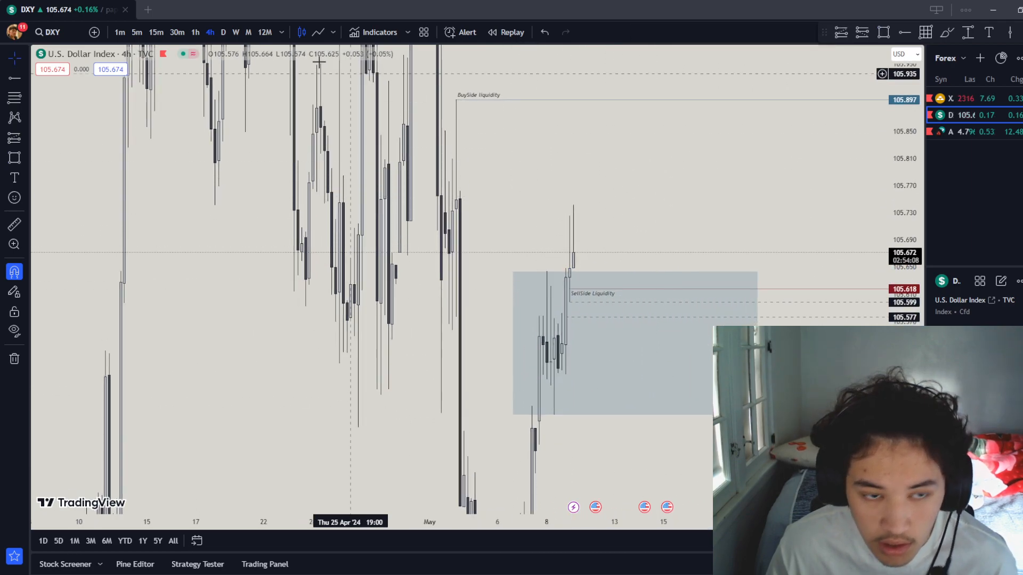
click(195, 32)
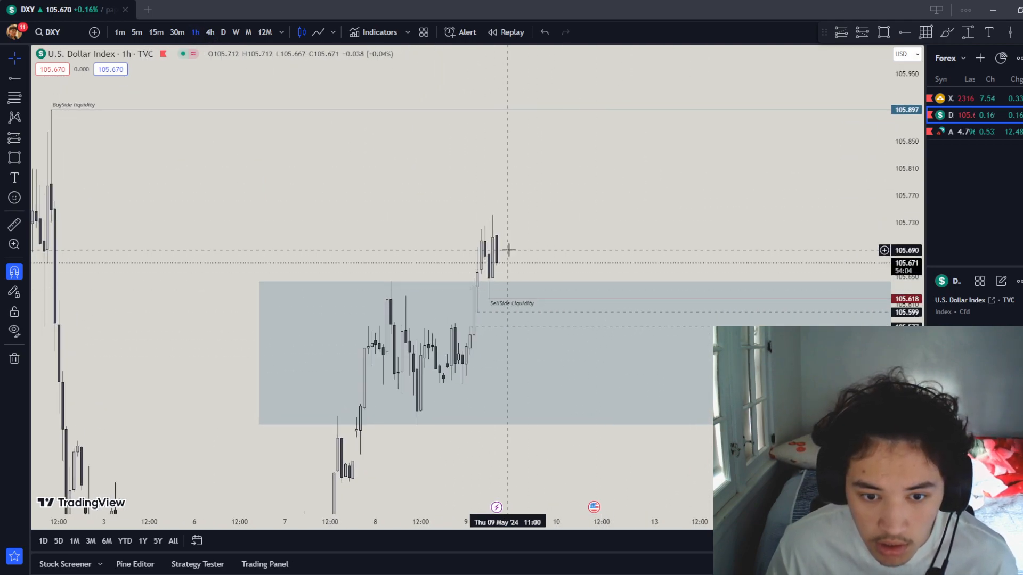
mouse_move(625, 198)
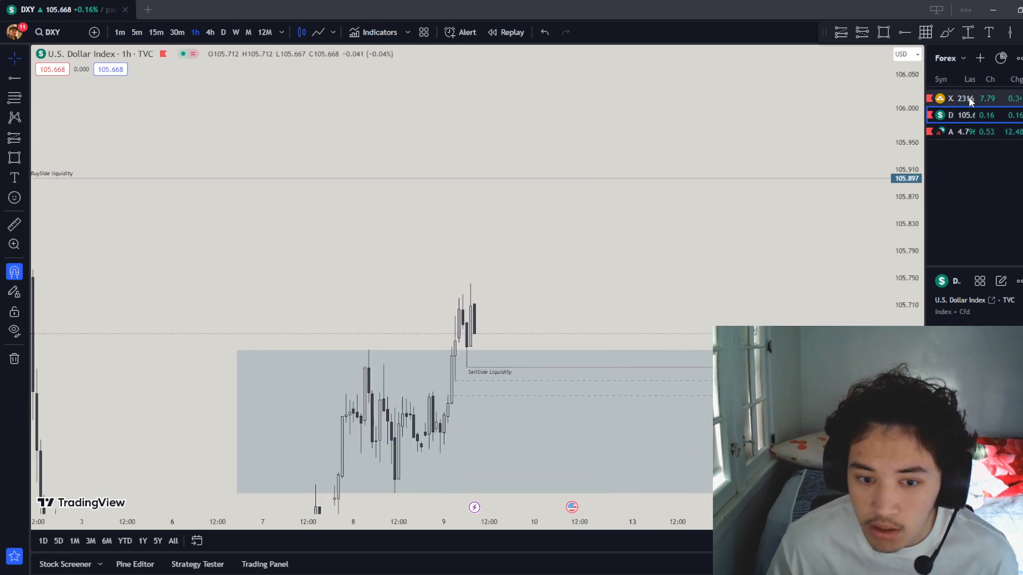
click(176, 32)
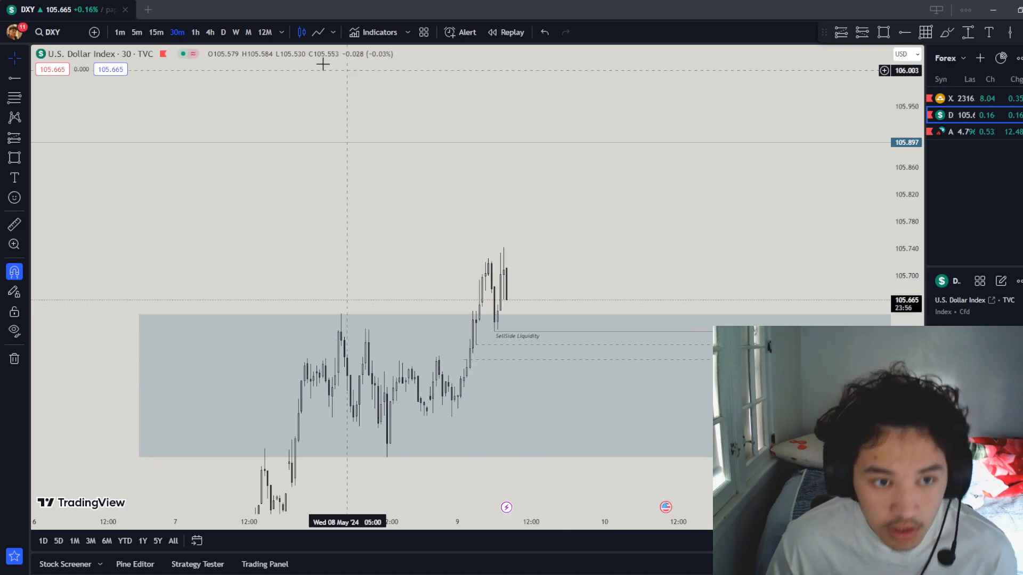
click(965, 99)
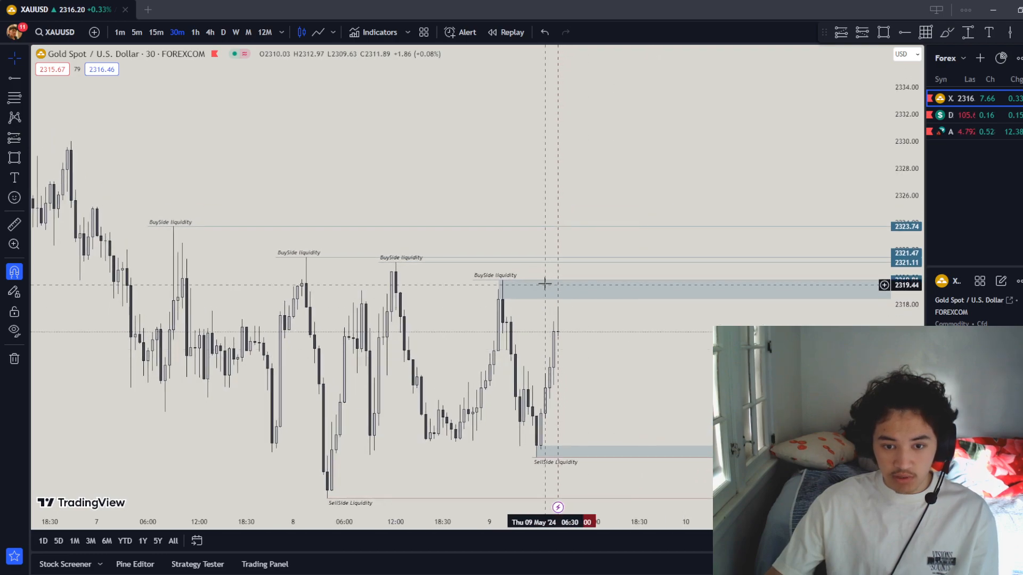
mouse_move(555, 262)
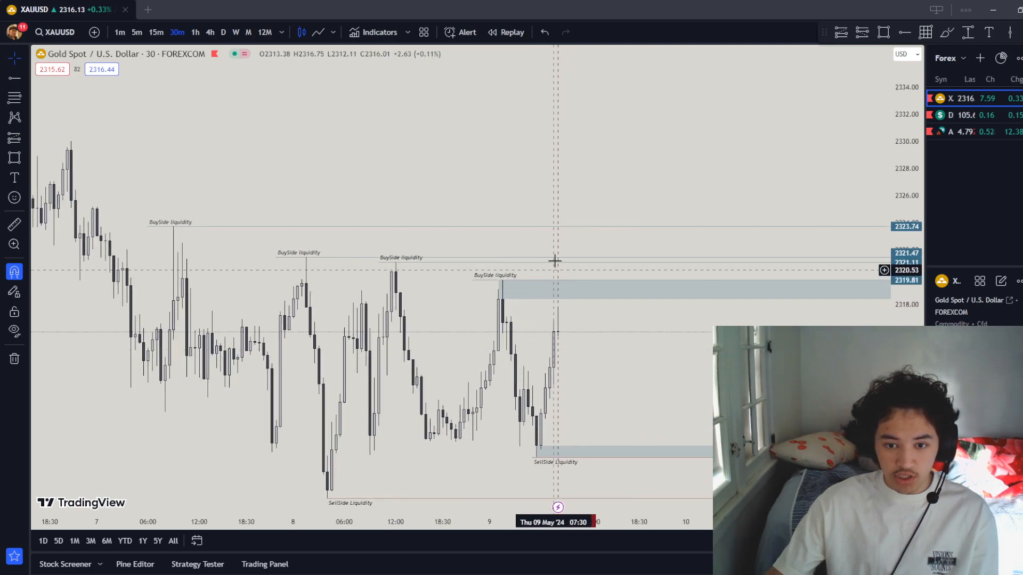
mouse_move(430, 204)
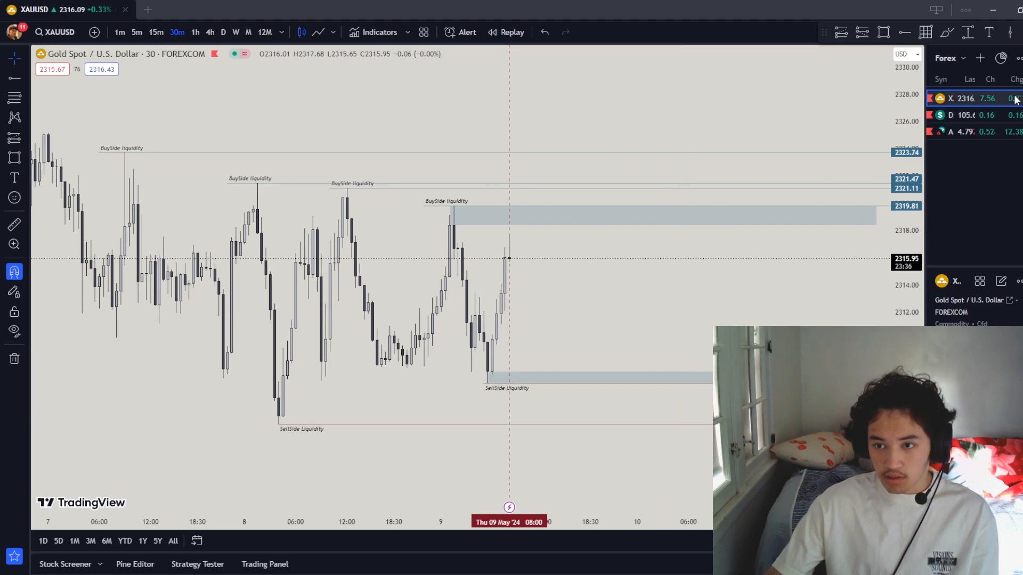
click(965, 115)
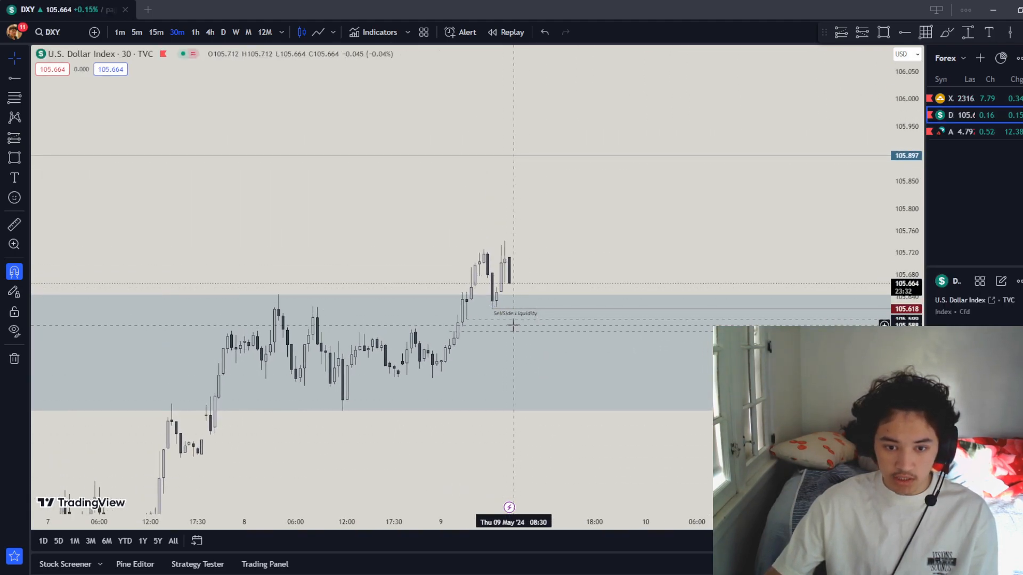
mouse_move(522, 320)
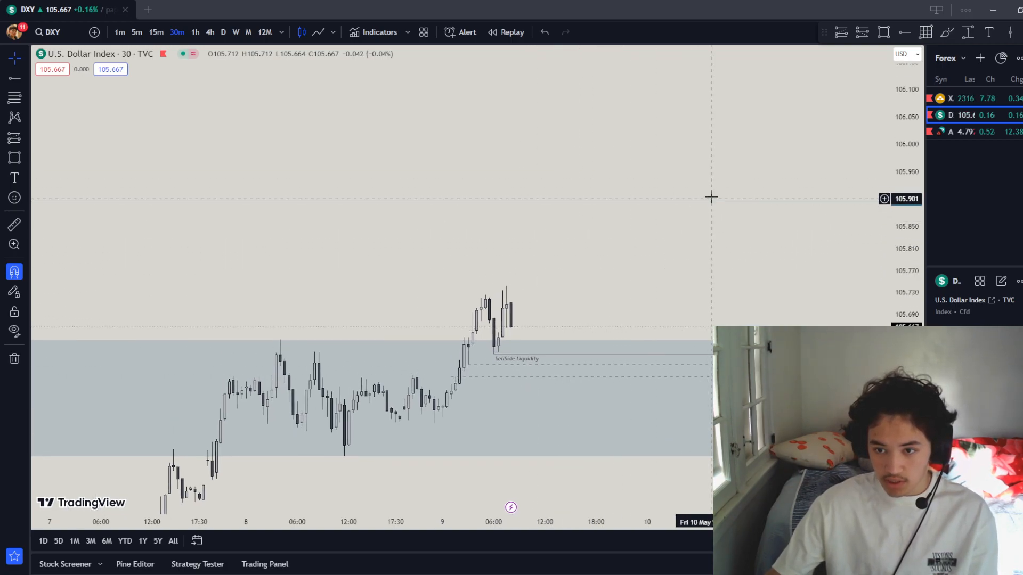
click(968, 99)
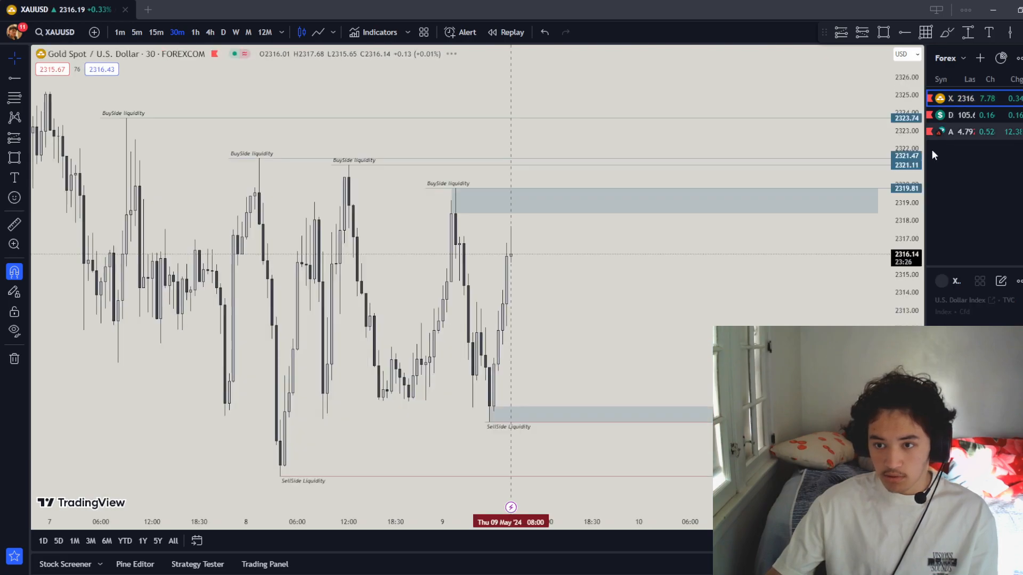
mouse_move(756, 307)
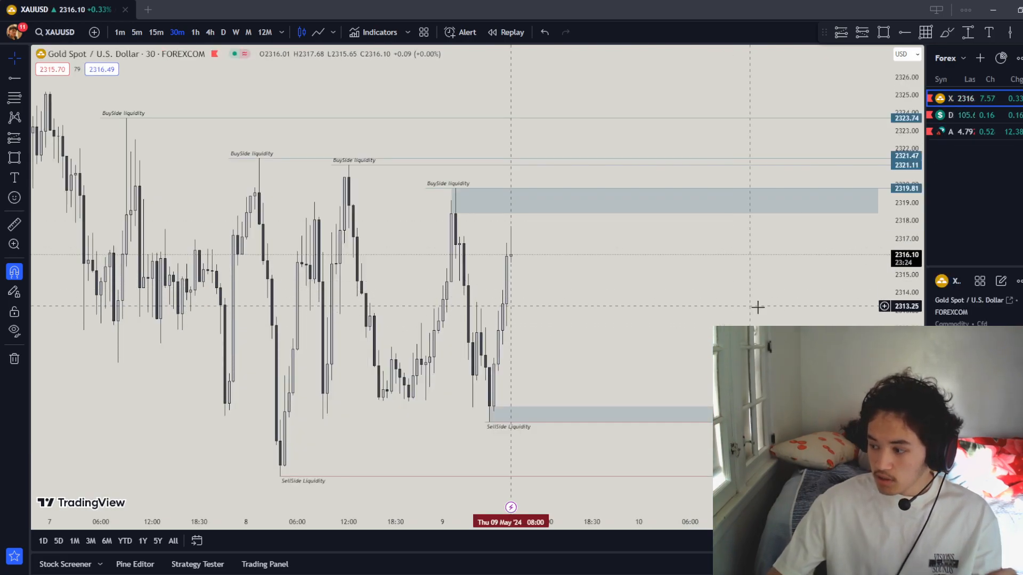